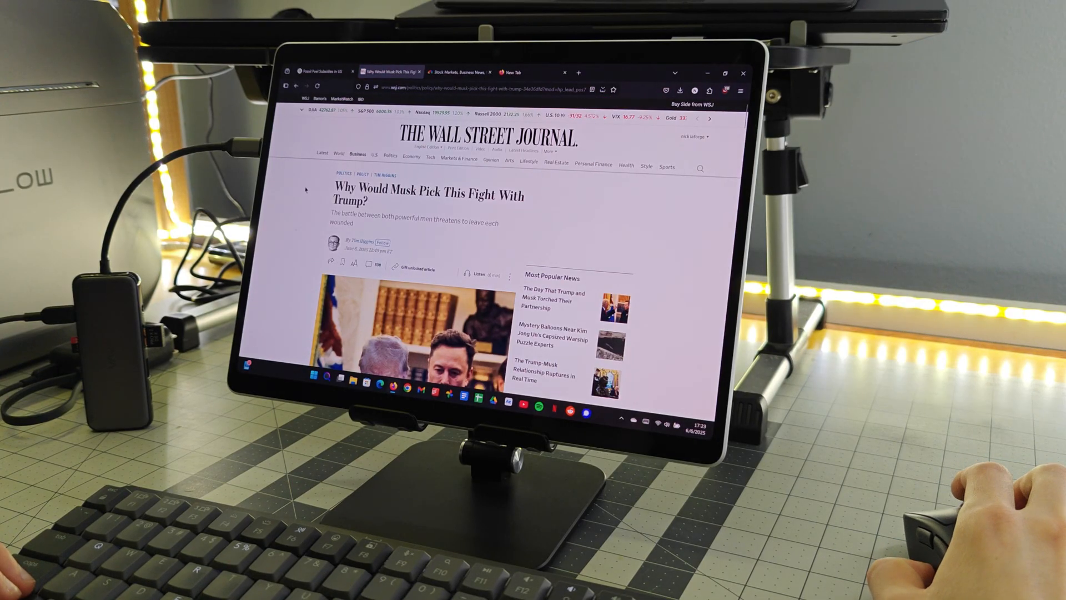
pyautogui.scroll(-3)
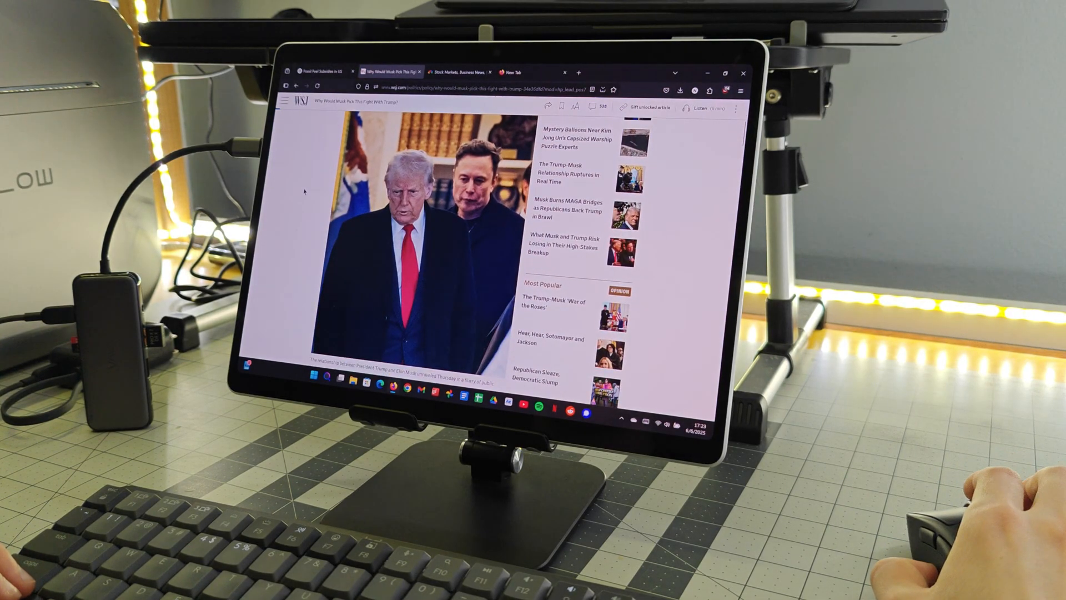
pyautogui.scroll(-3)
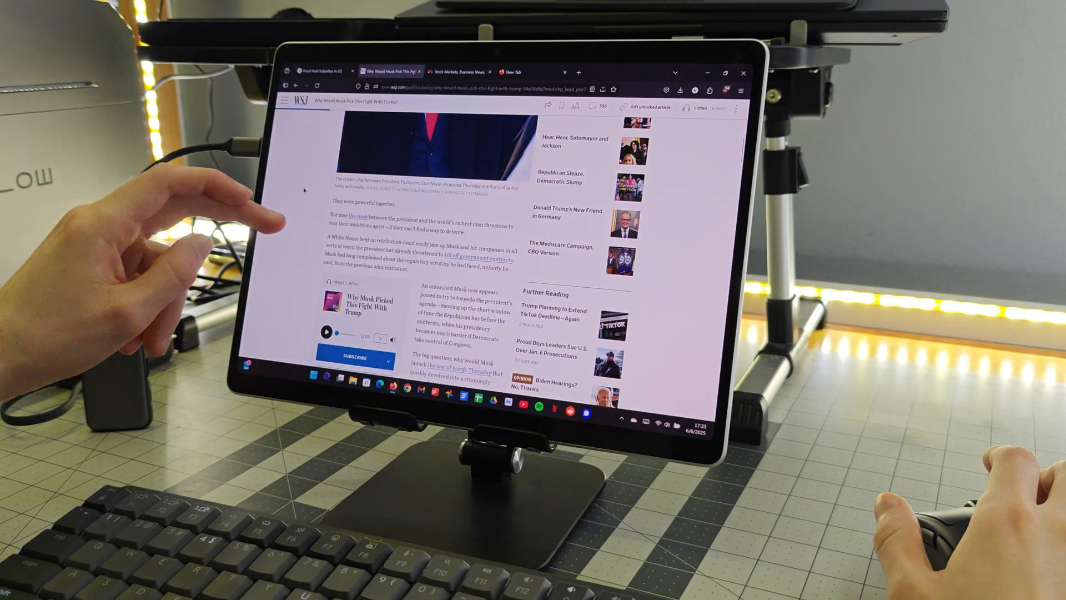
pyautogui.scroll(-3)
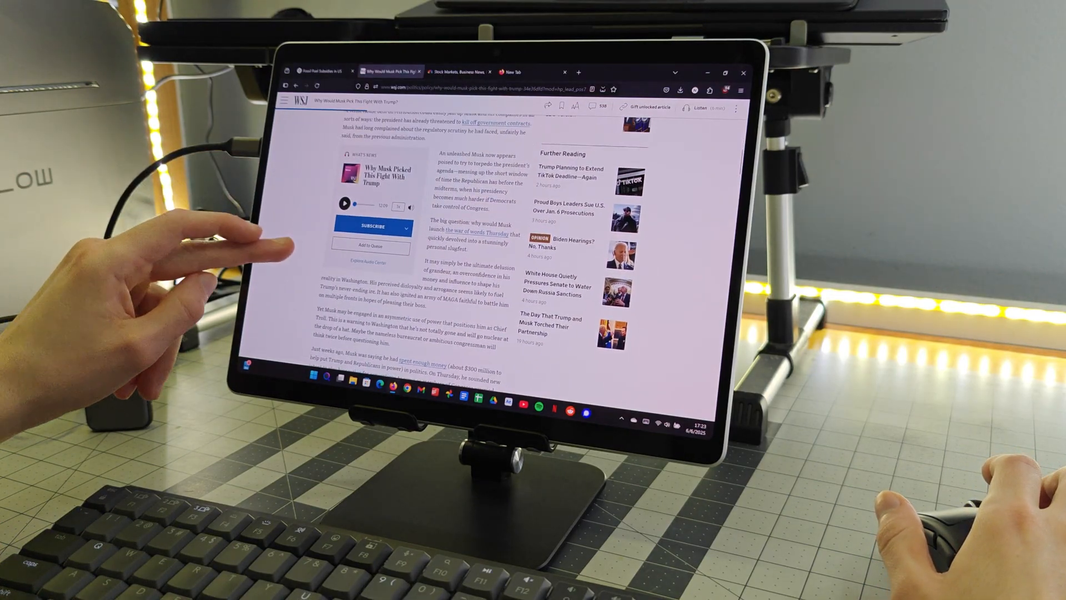